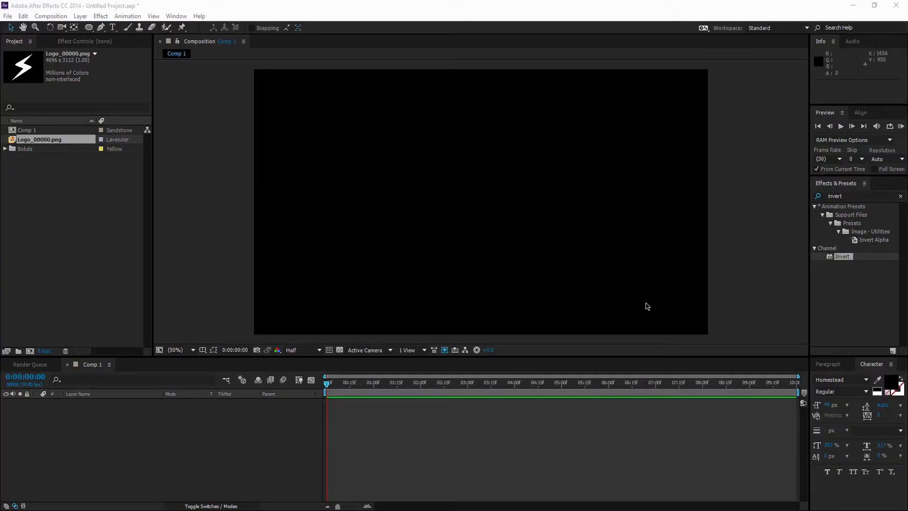
{"action": "mouse_move", "coordinate": [552, 265]}
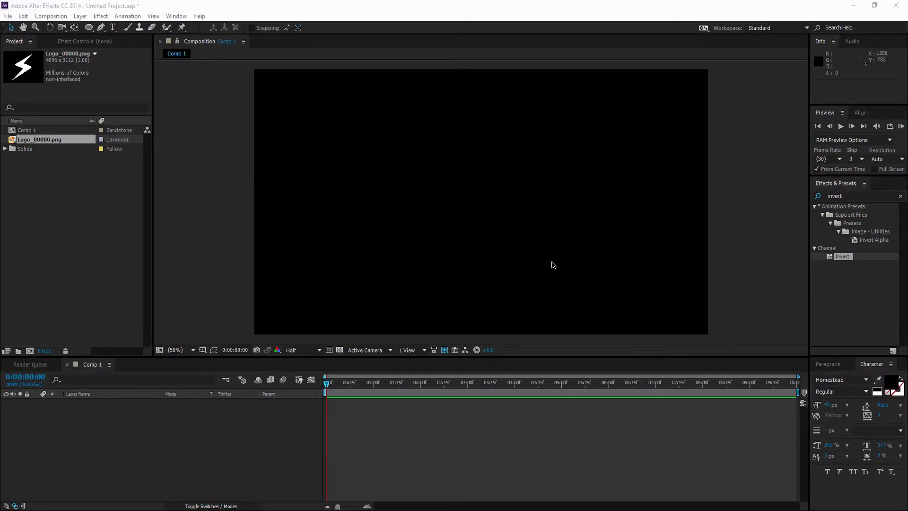
{"action": "mouse_move", "coordinate": [530, 233]}
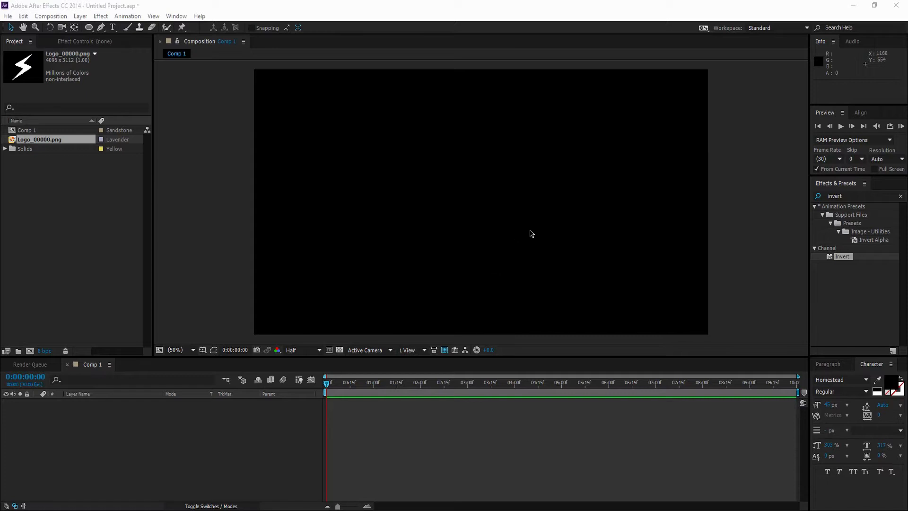
{"action": "mouse_move", "coordinate": [529, 233]}
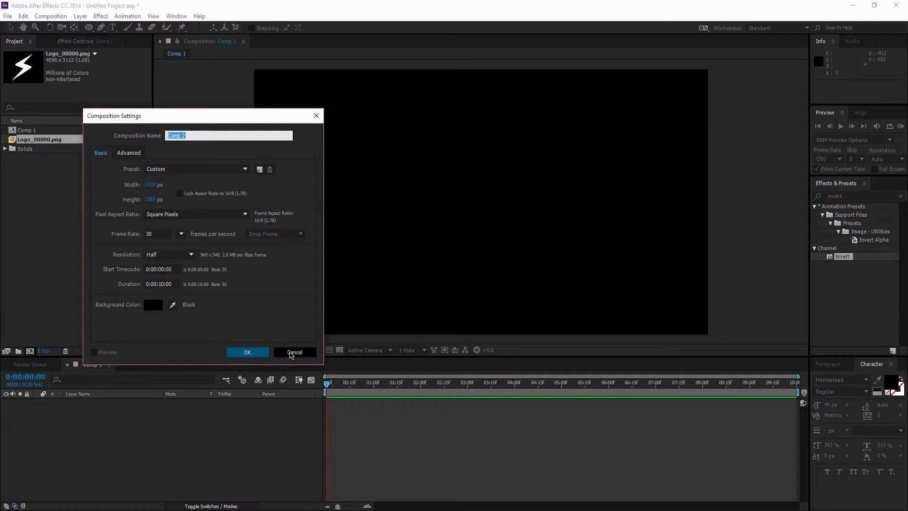
Create a new full-frame white (FFFFFF) solid layer, White Solid 3, in Comp 1.
{"action": "left_click", "coordinate": [294, 352]}
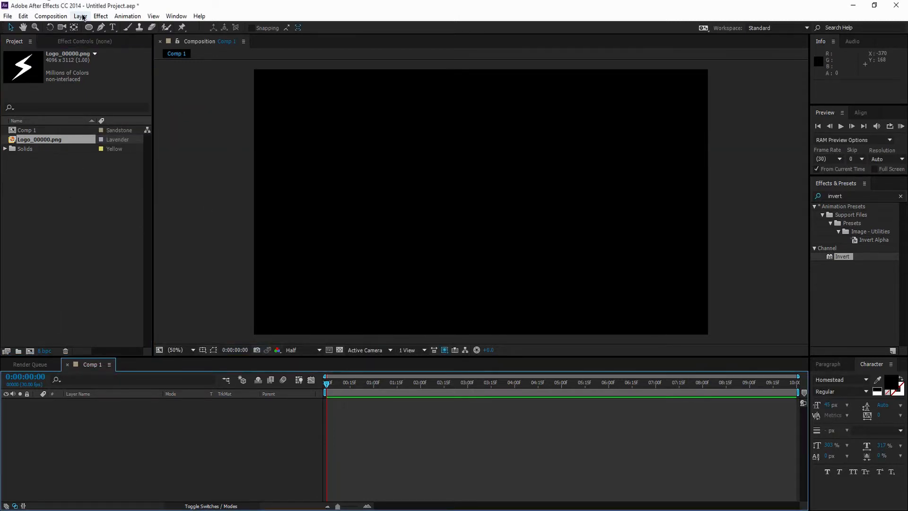
{"action": "left_click", "coordinate": [79, 16]}
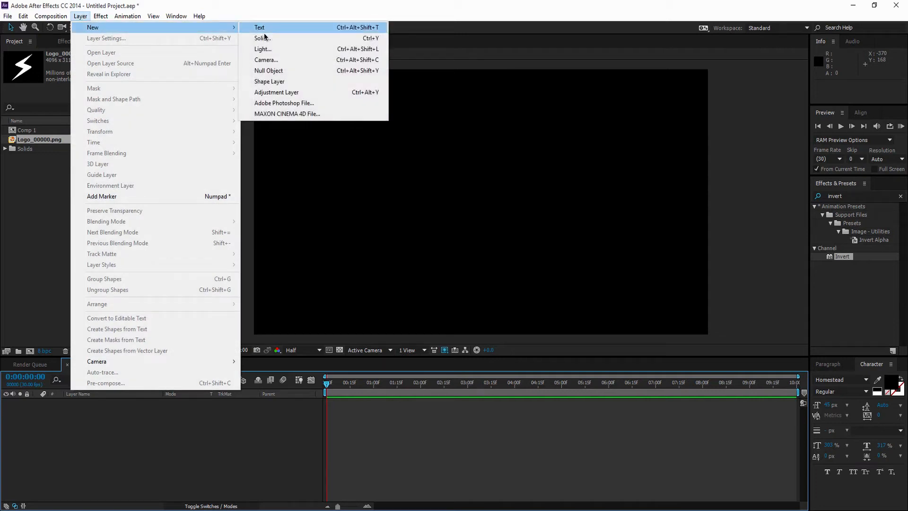
{"action": "left_click", "coordinate": [262, 38]}
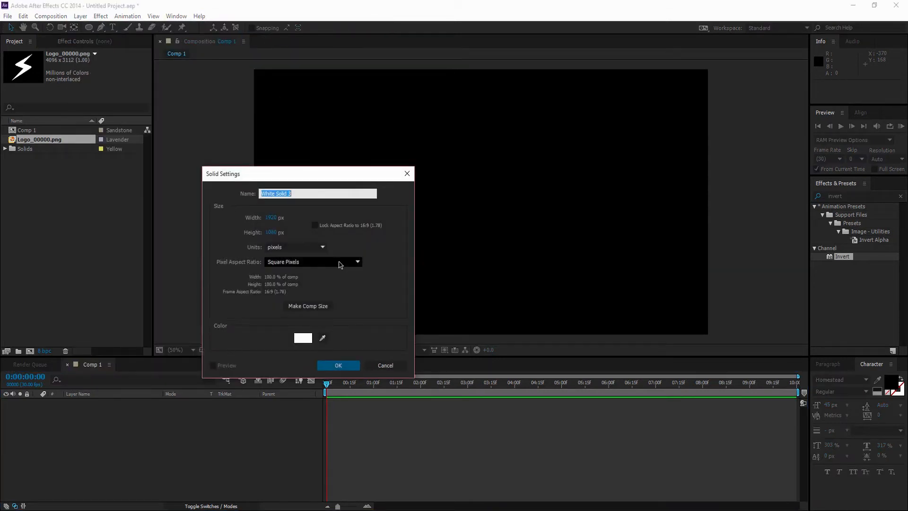
{"action": "left_click", "coordinate": [303, 338]}
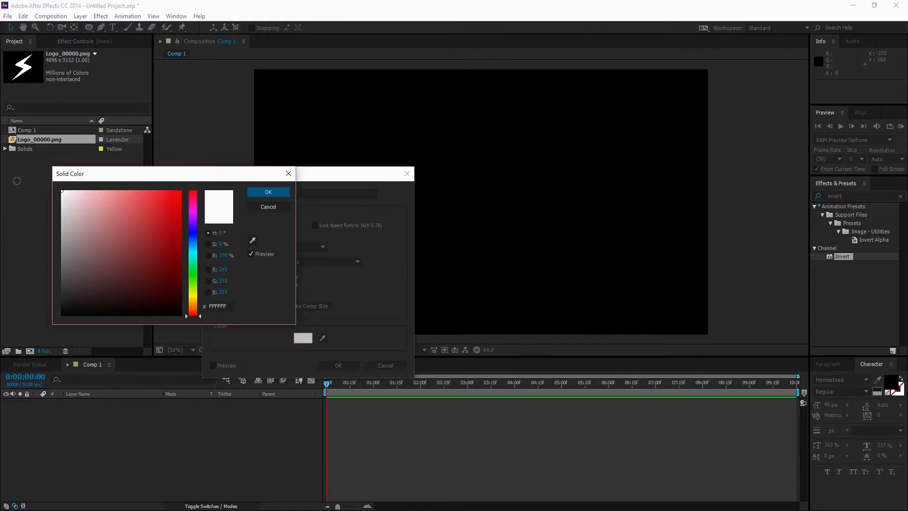
{"action": "left_click", "coordinate": [267, 192]}
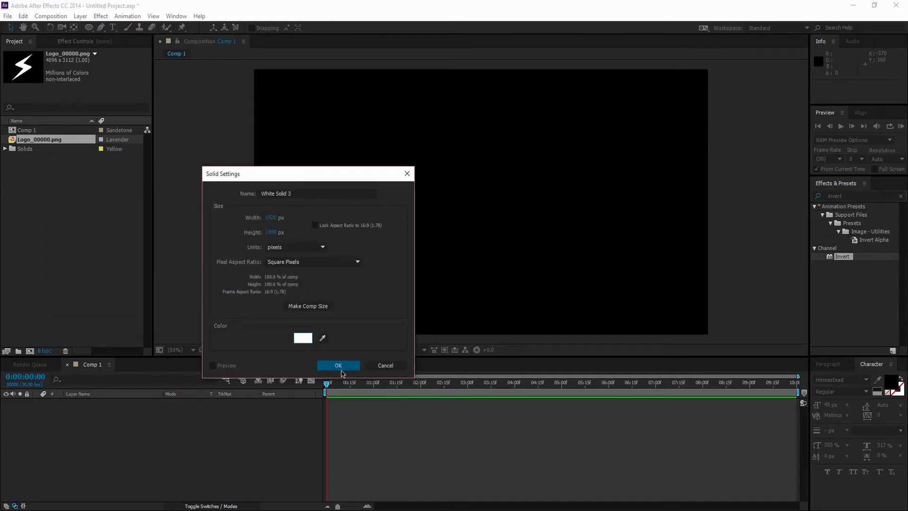
{"action": "left_click", "coordinate": [338, 365]}
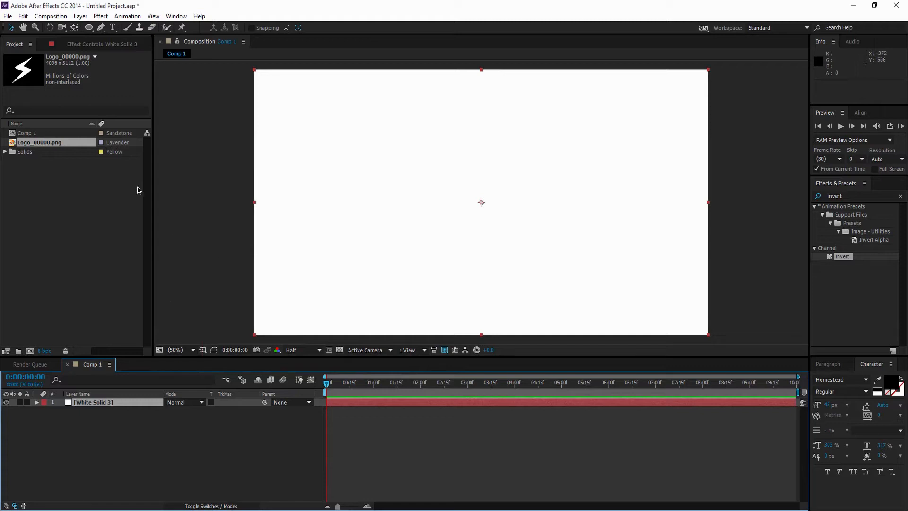
Place Logo_00000.png over the solid, inverted to black and scaled to 10%, and select it.
{"action": "double_click", "coordinate": [93, 402]}
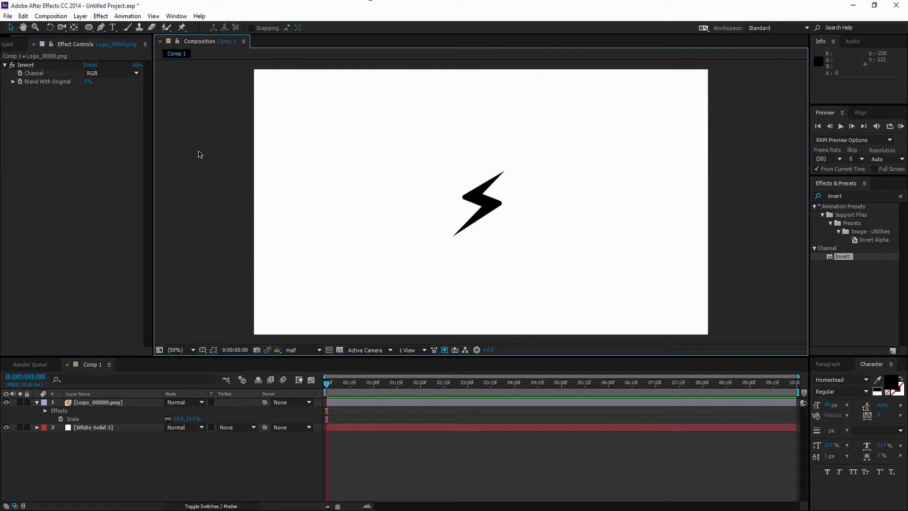
{"action": "mouse_move", "coordinate": [168, 170]}
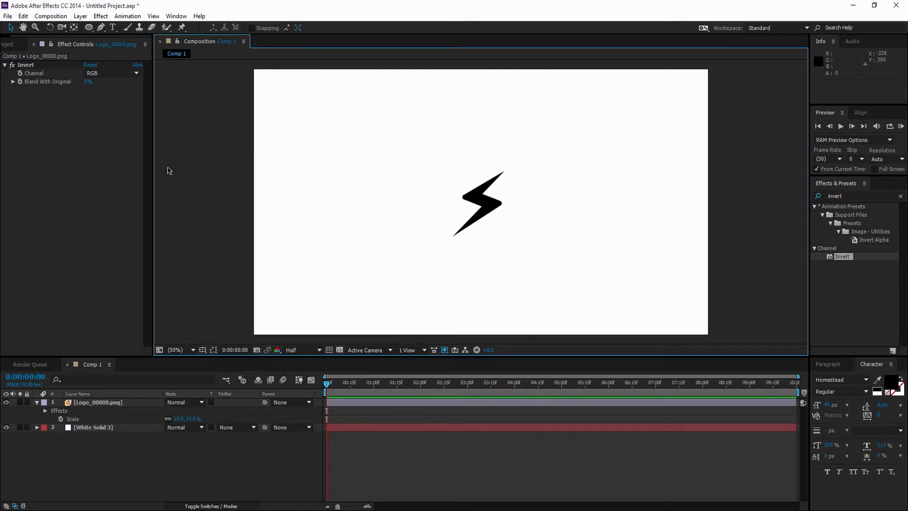
{"action": "left_click", "coordinate": [16, 44]}
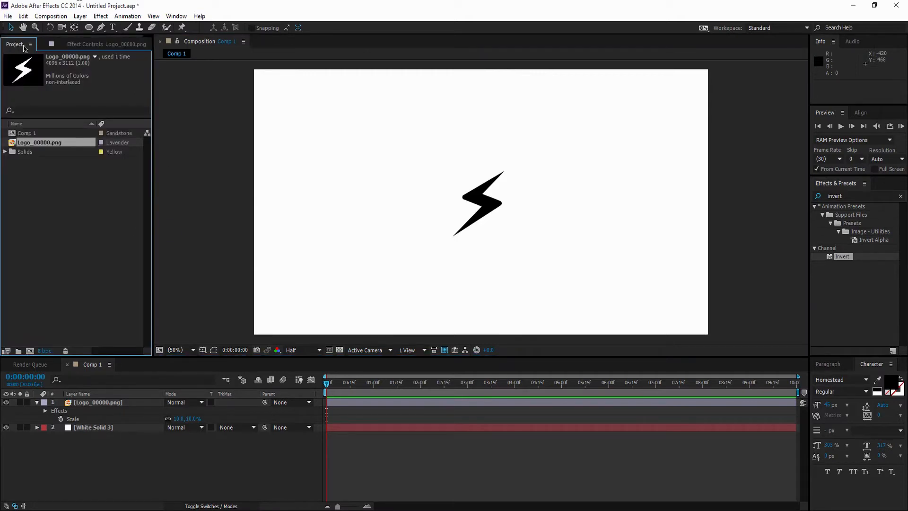
{"action": "left_click", "coordinate": [98, 402]}
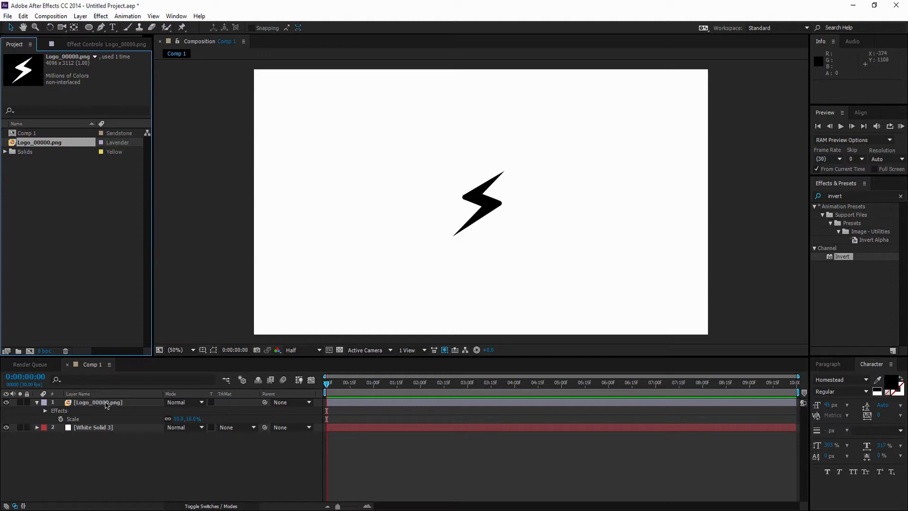
{"action": "left_click", "coordinate": [98, 402]}
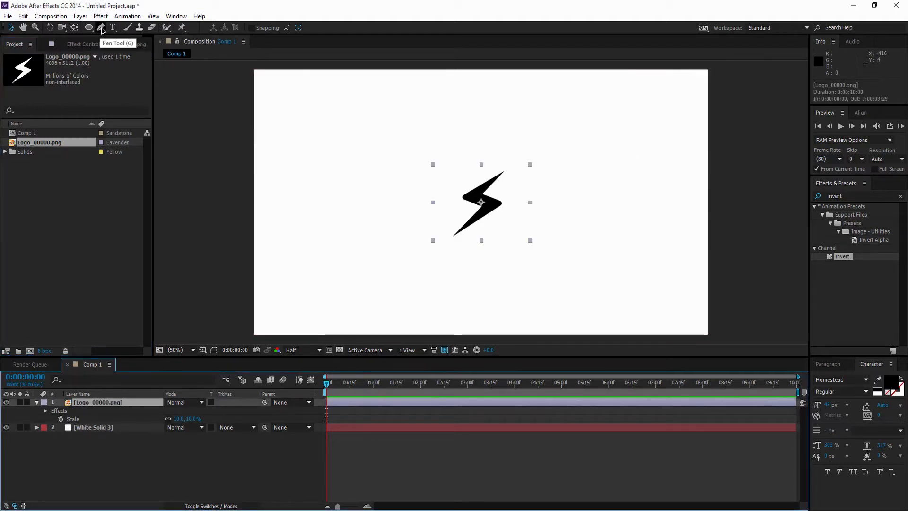
Draw a loose RotoBezier Mask 1 with the Pen tool around the lightning bolt.
{"action": "left_click", "coordinate": [101, 27]}
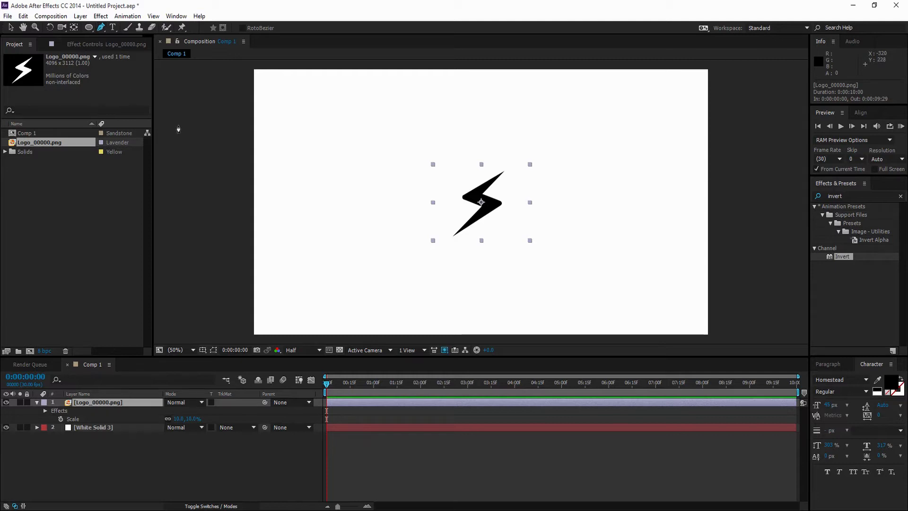
{"action": "mouse_move", "coordinate": [496, 204]}
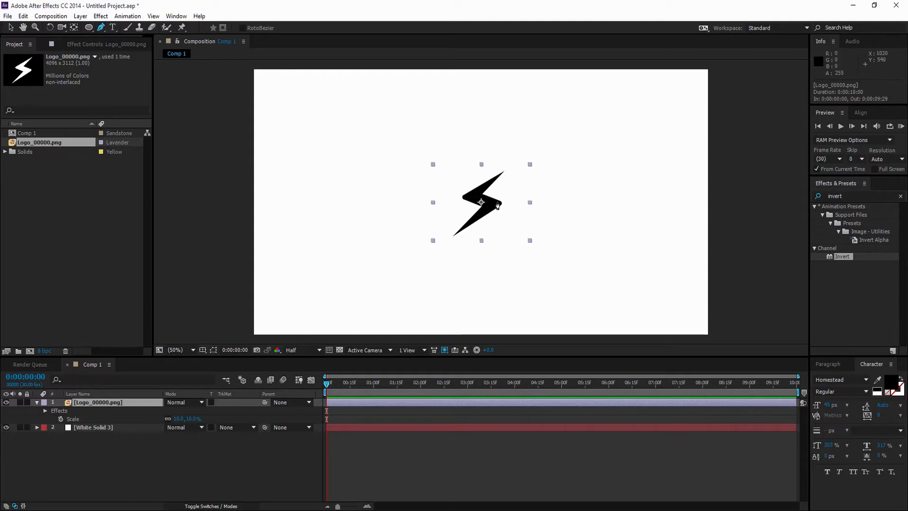
{"action": "left_click", "coordinate": [176, 350]}
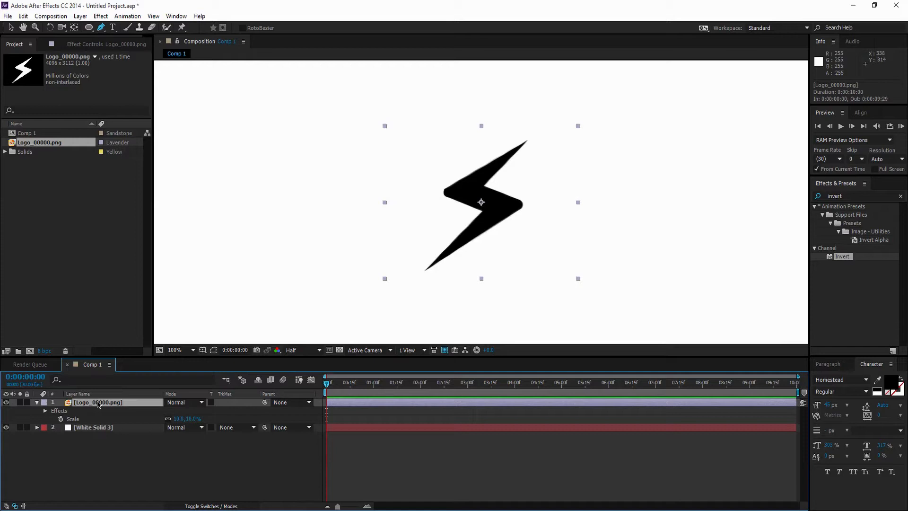
{"action": "mouse_move", "coordinate": [644, 139]}
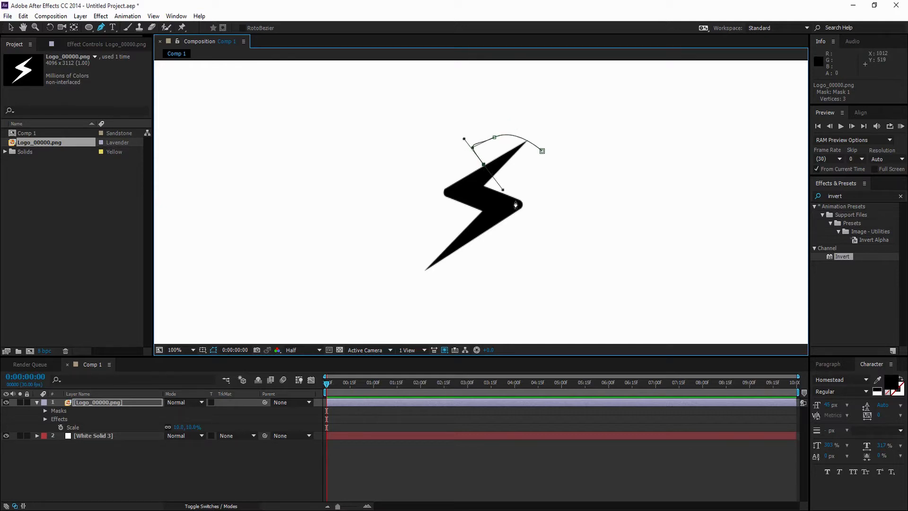
{"action": "left_click", "coordinate": [466, 245]}
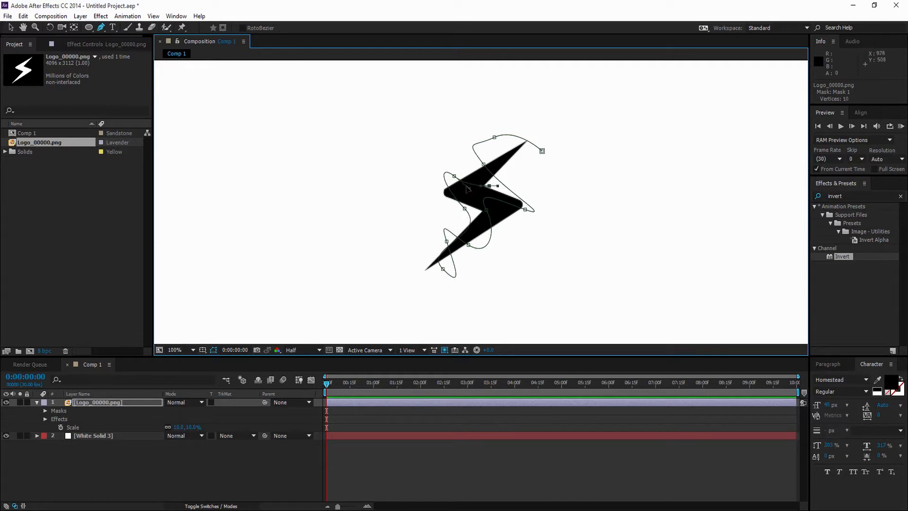
{"action": "left_click", "coordinate": [491, 187]}
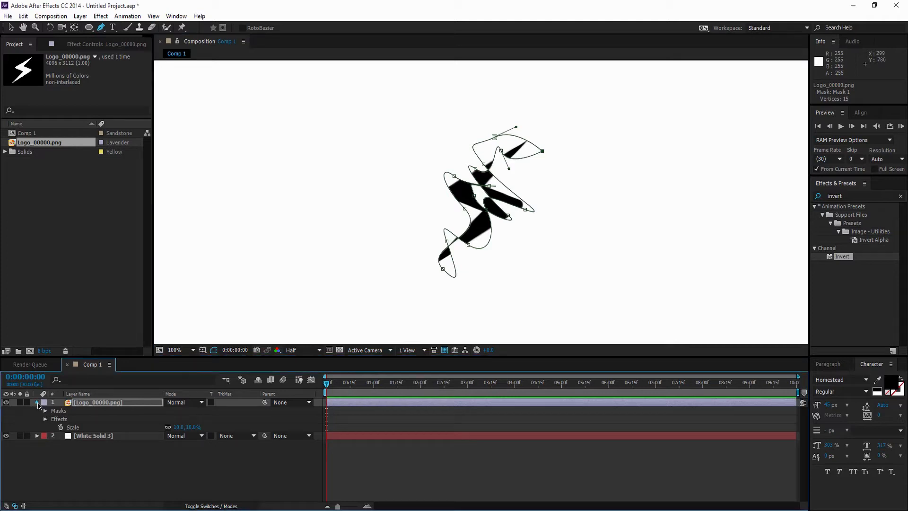
Give Mask 1 a 100 px feather and -342 px expansion so the bolt is hidden.
{"action": "left_click", "coordinate": [46, 419]}
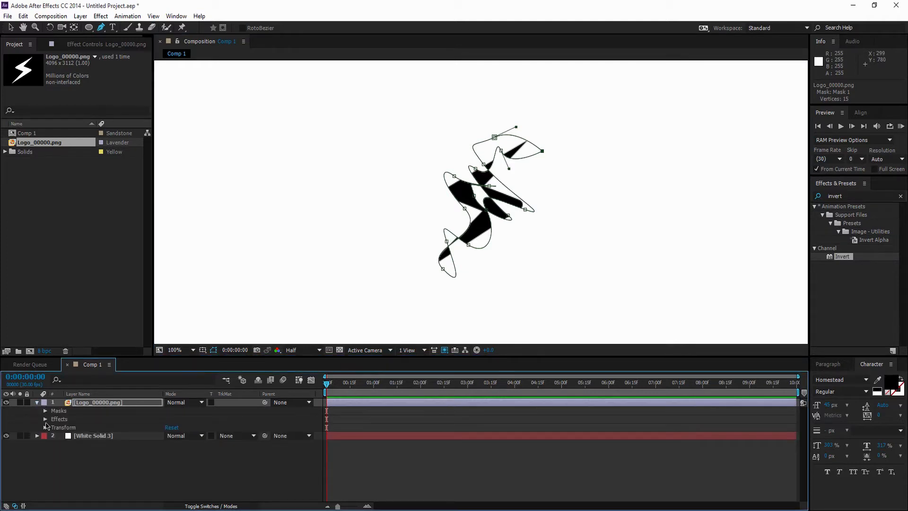
{"action": "left_click", "coordinate": [45, 409]}
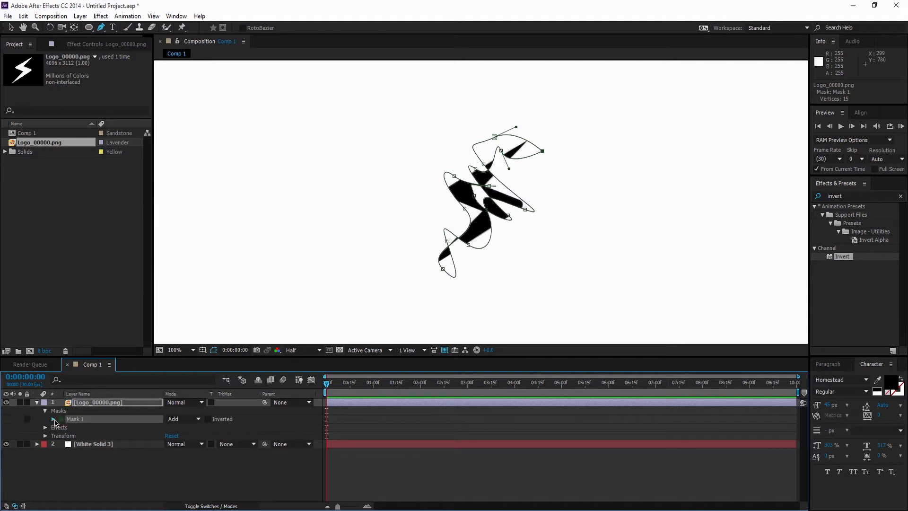
{"action": "left_click", "coordinate": [46, 419]}
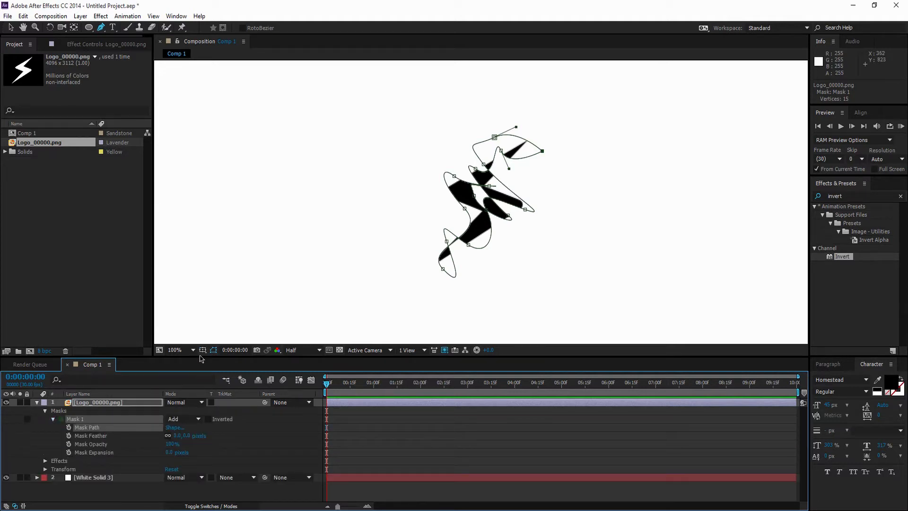
{"action": "double_click", "coordinate": [185, 435]}
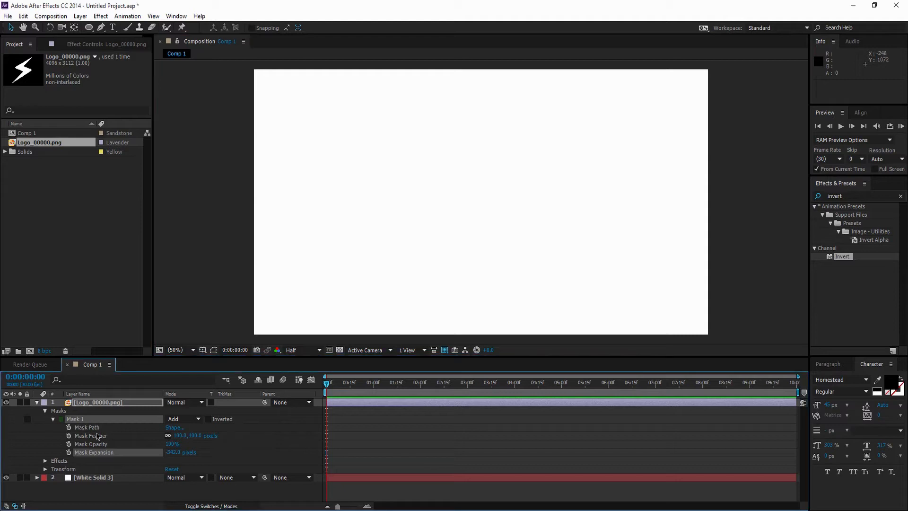
{"action": "mouse_move", "coordinate": [360, 435]}
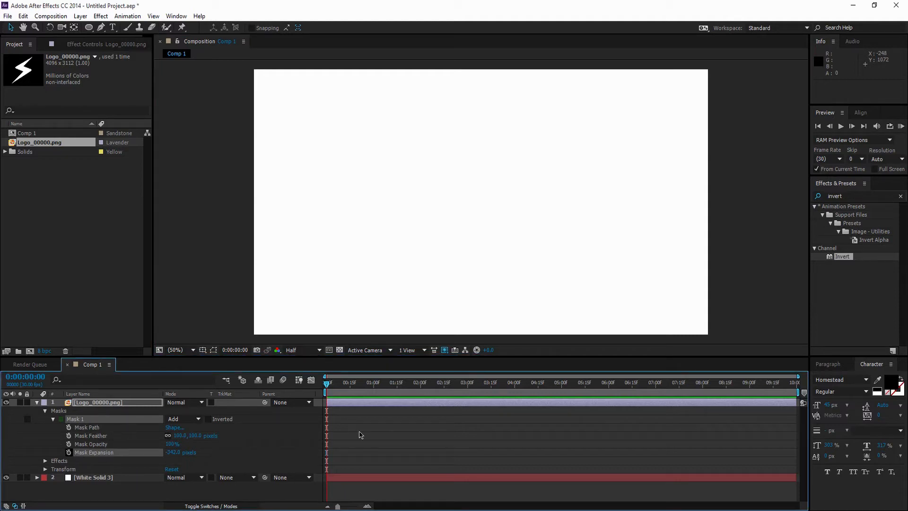
{"action": "mouse_move", "coordinate": [278, 393]}
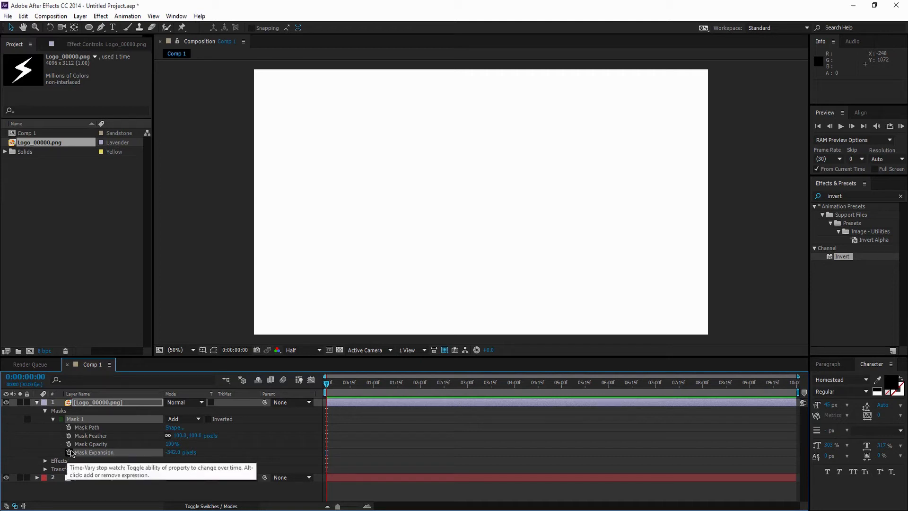
Keyframe Mask Expansion from -342 px at 0:00 to 279 px at 2:15 to reveal the bolt.
{"action": "left_click", "coordinate": [69, 452]}
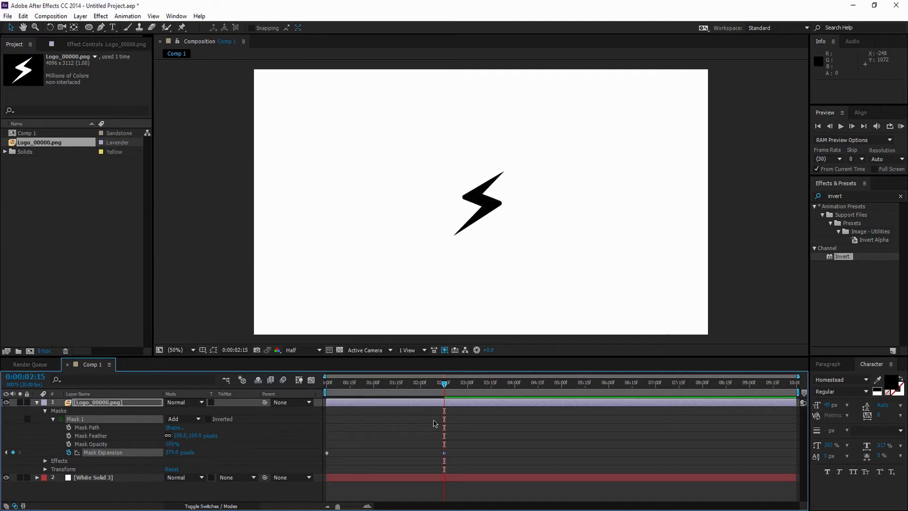
{"action": "mouse_move", "coordinate": [310, 380]}
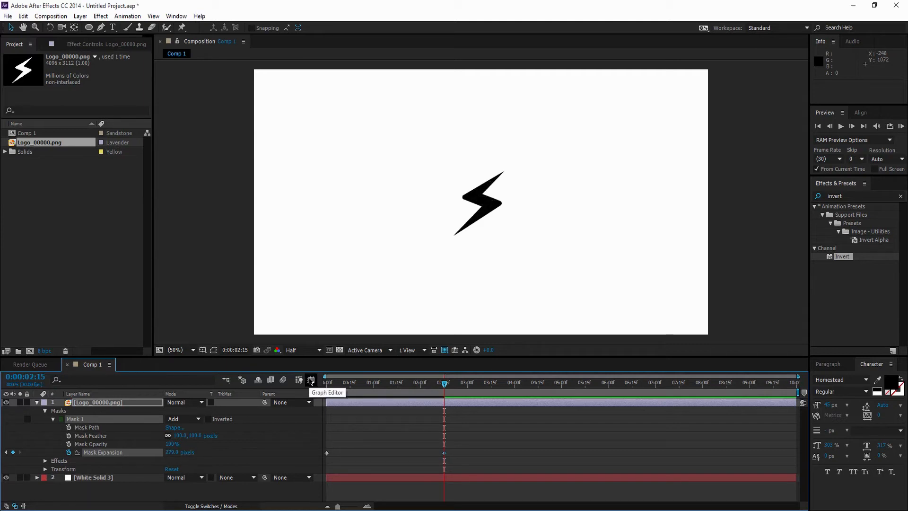
Ease the Mask Expansion curve into its final keyframe in the Graph Editor.
{"action": "left_click", "coordinate": [310, 381]}
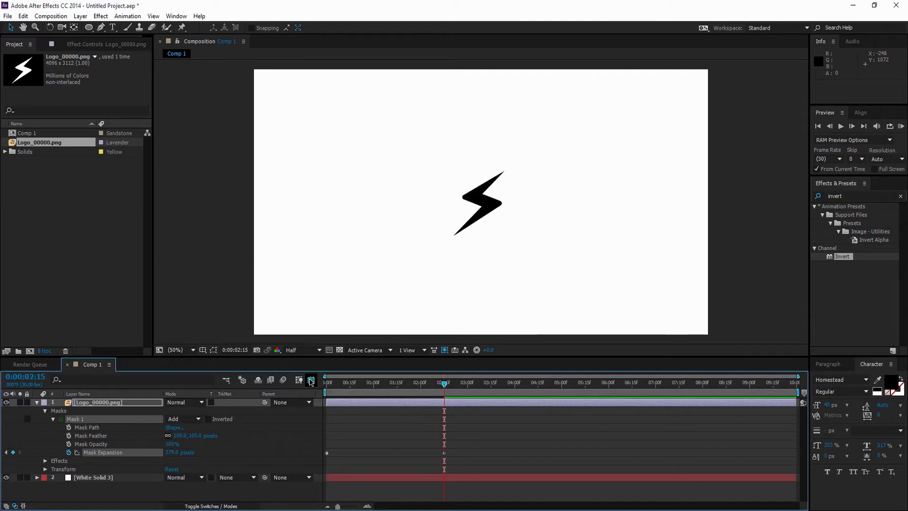
{"action": "left_click", "coordinate": [310, 380]}
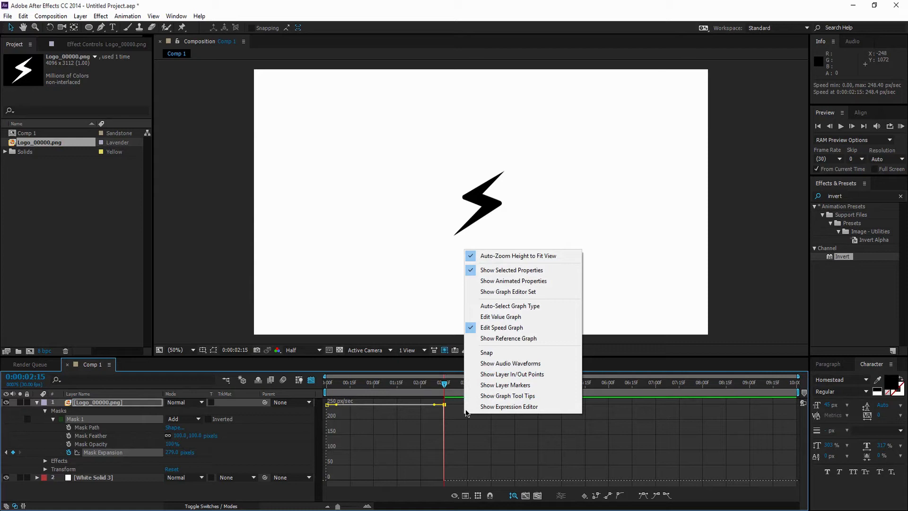
{"action": "left_click", "coordinate": [500, 316]}
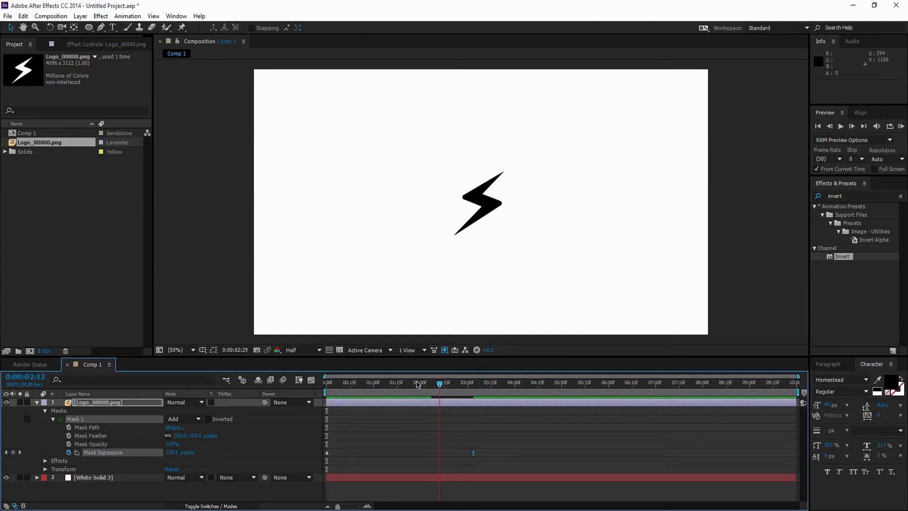
Keyframe the logo's Scale to grow from invisible at 0:00 up to 10% at 1:13.
{"action": "left_click", "coordinate": [36, 403]}
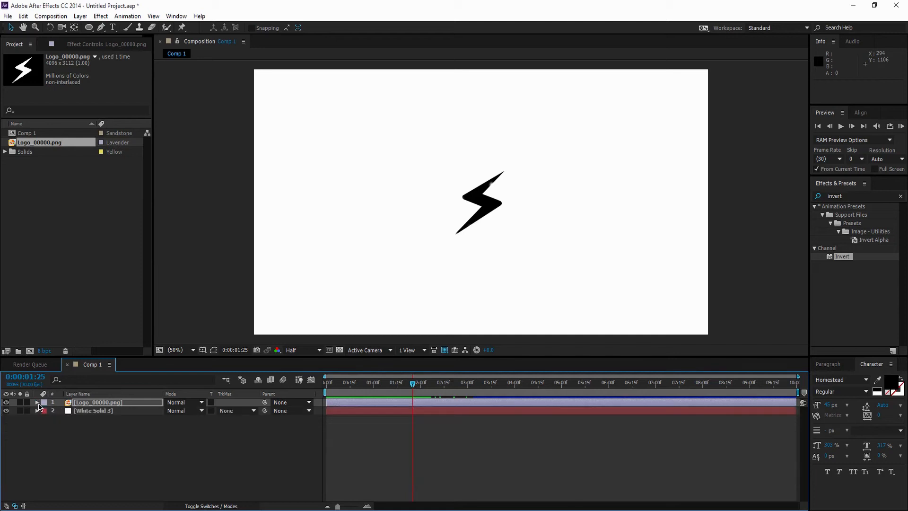
{"action": "left_click", "coordinate": [37, 402]}
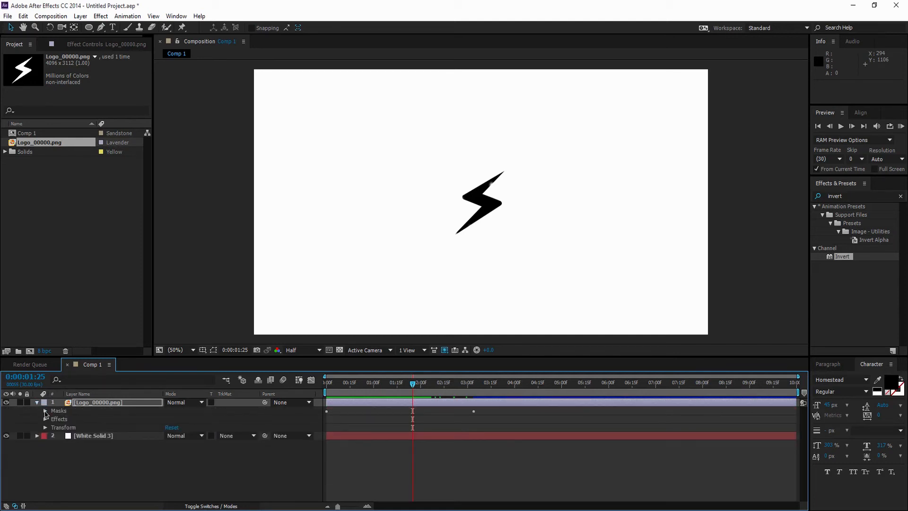
{"action": "mouse_move", "coordinate": [202, 276]}
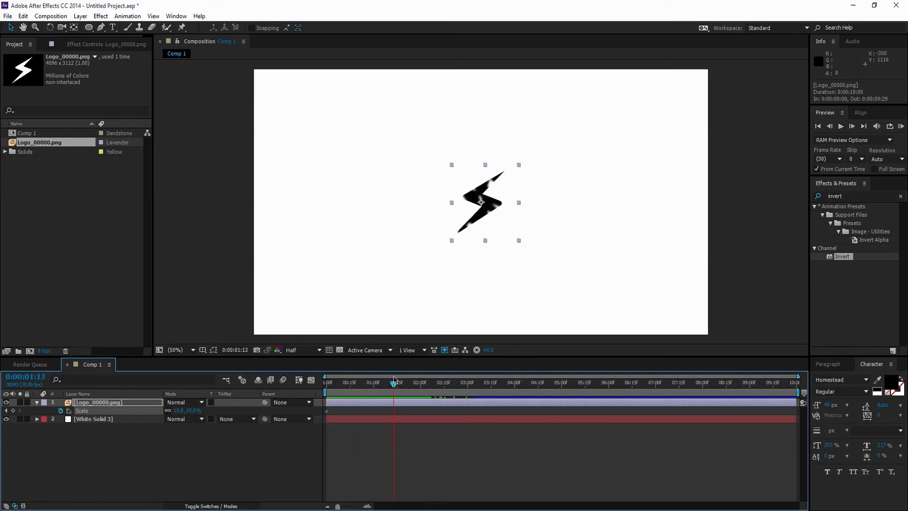
{"action": "left_click", "coordinate": [176, 349]}
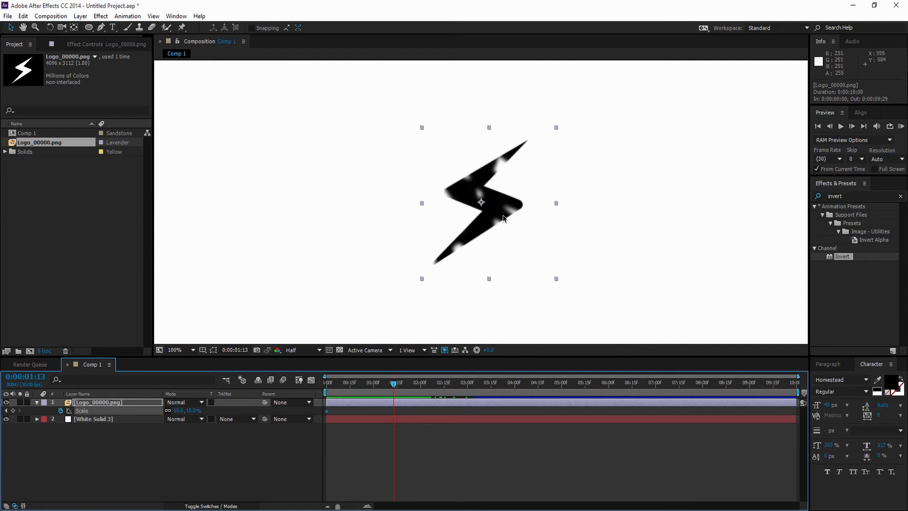
{"action": "left_click", "coordinate": [176, 349]}
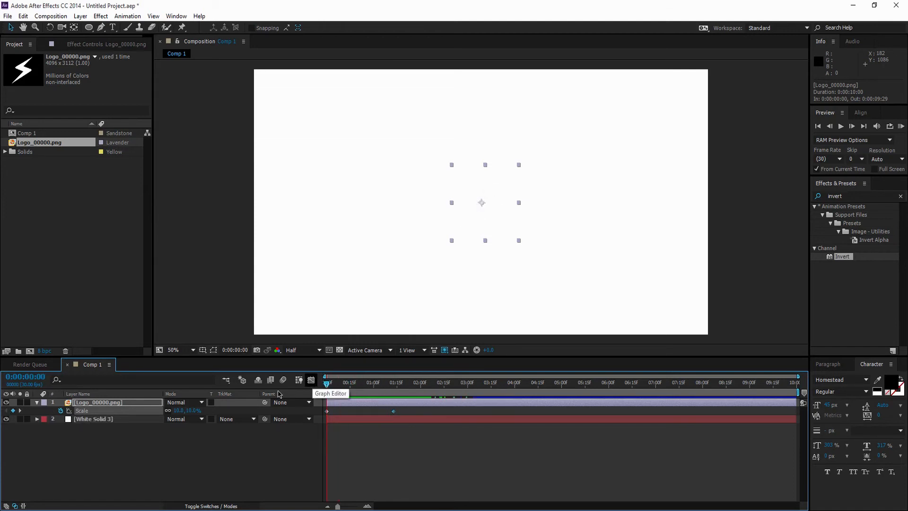
{"action": "double_click", "coordinate": [192, 409]}
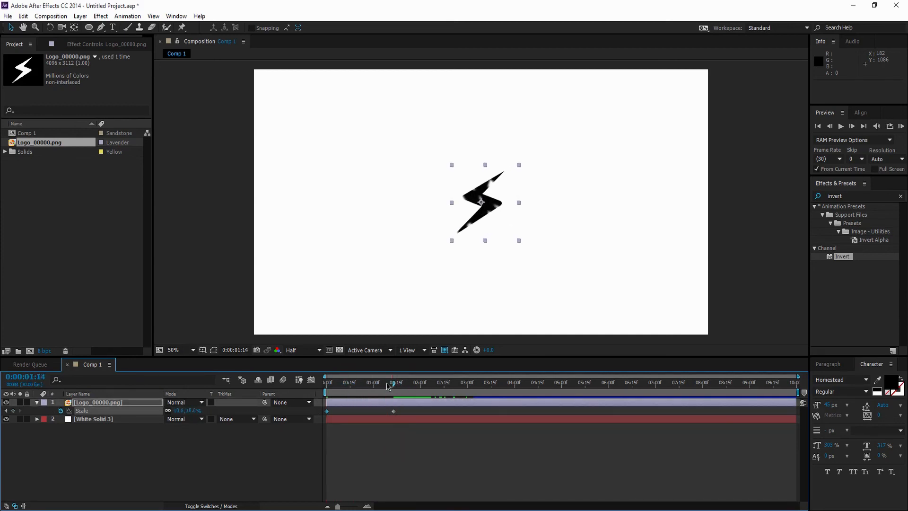
Bend the Scale curve in the Graph Editor so it eases into the 10% keyframe.
{"action": "left_click", "coordinate": [311, 382]}
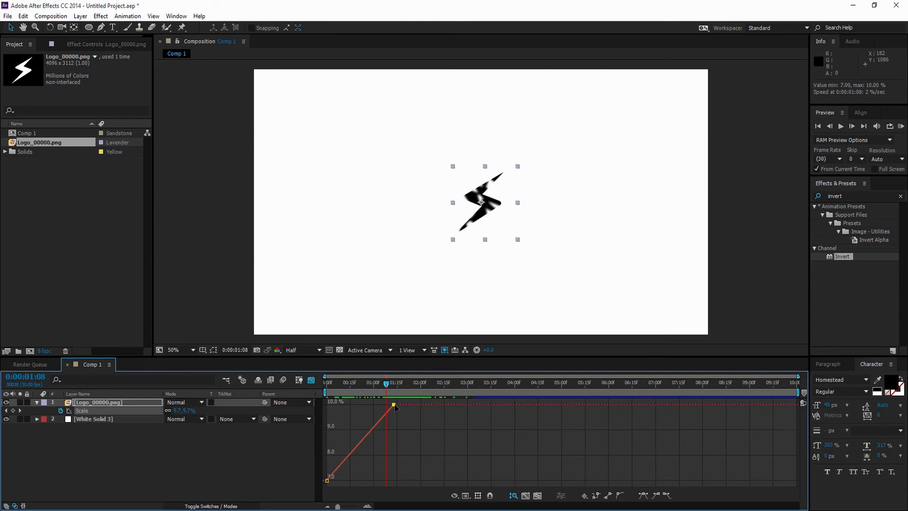
{"action": "mouse_move", "coordinate": [410, 411]}
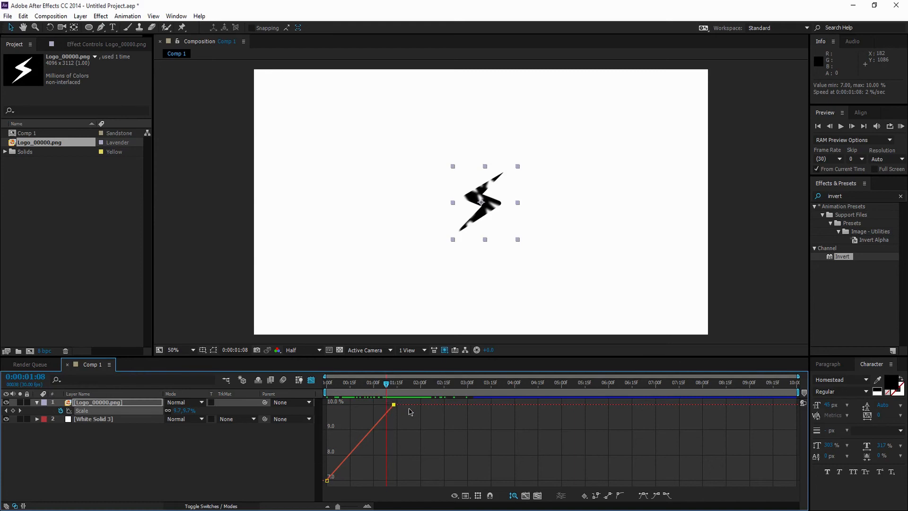
{"action": "mouse_move", "coordinate": [439, 404]}
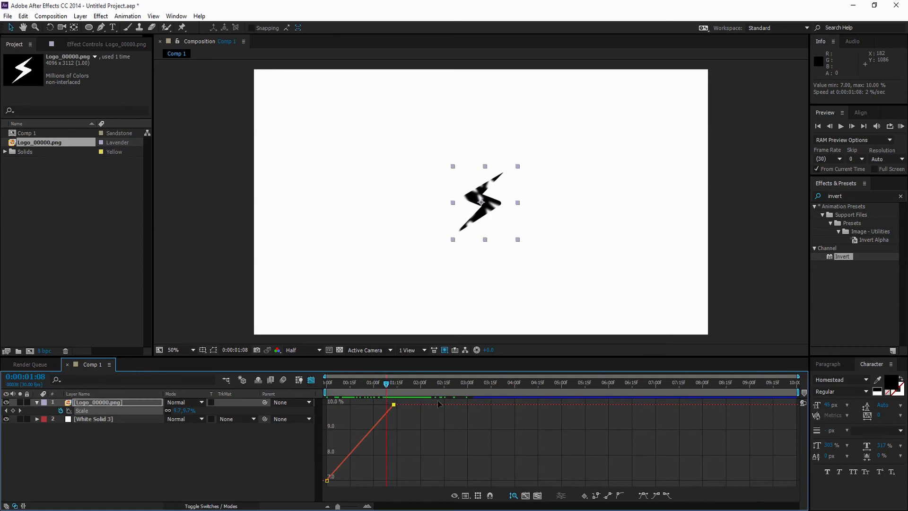
{"action": "mouse_move", "coordinate": [583, 460]}
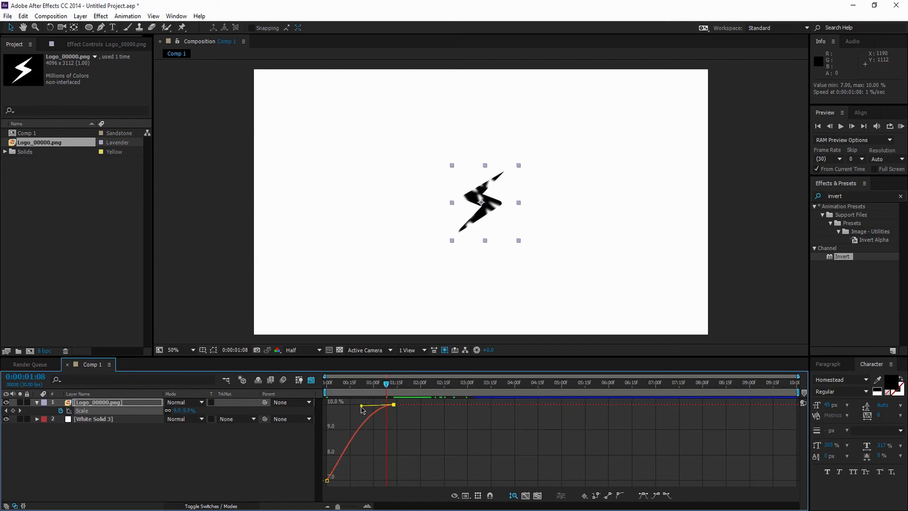
{"action": "left_click", "coordinate": [300, 381]}
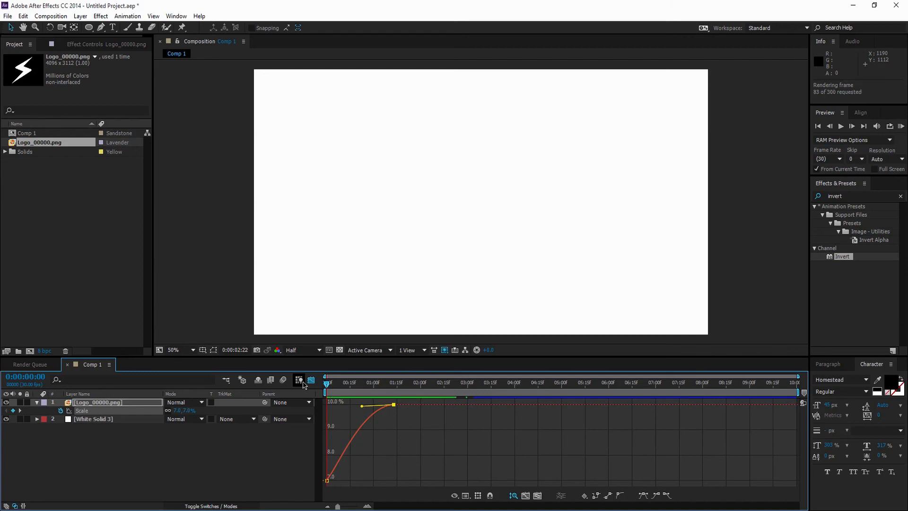
RAM-preview the finished animation and return the timeline to the layer bar view.
{"action": "left_click", "coordinate": [841, 125]}
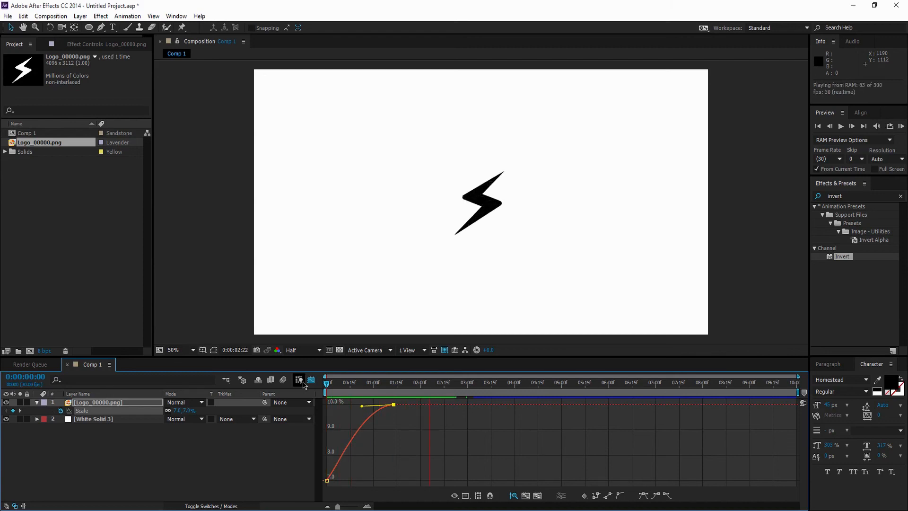
{"action": "left_click", "coordinate": [300, 380]}
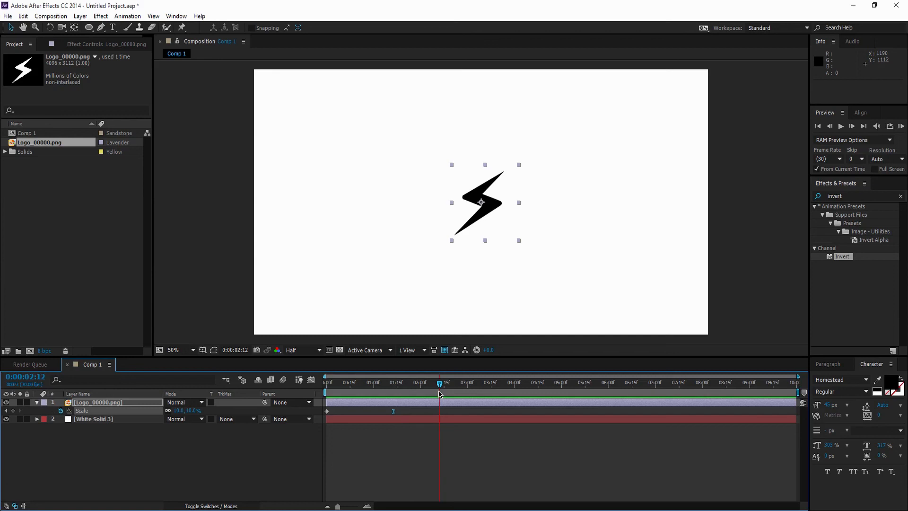
{"action": "mouse_move", "coordinate": [445, 384]}
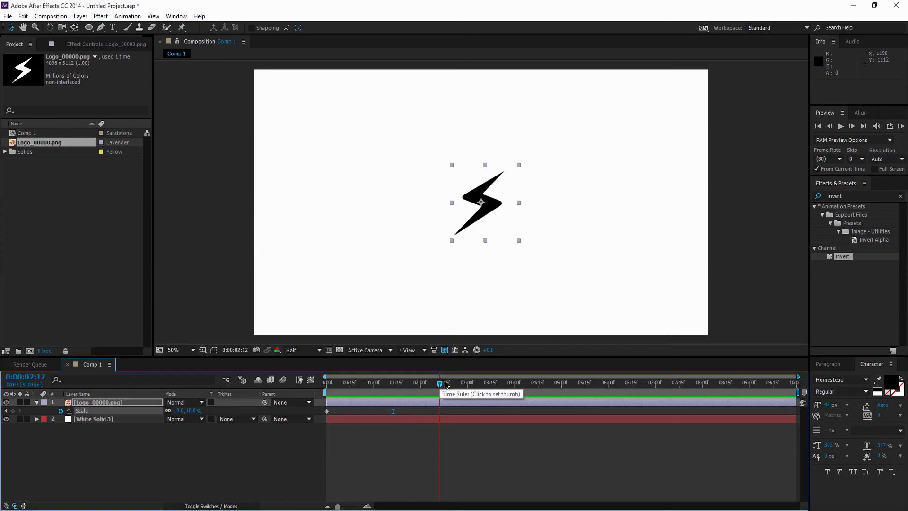
{"action": "mouse_move", "coordinate": [225, 295]}
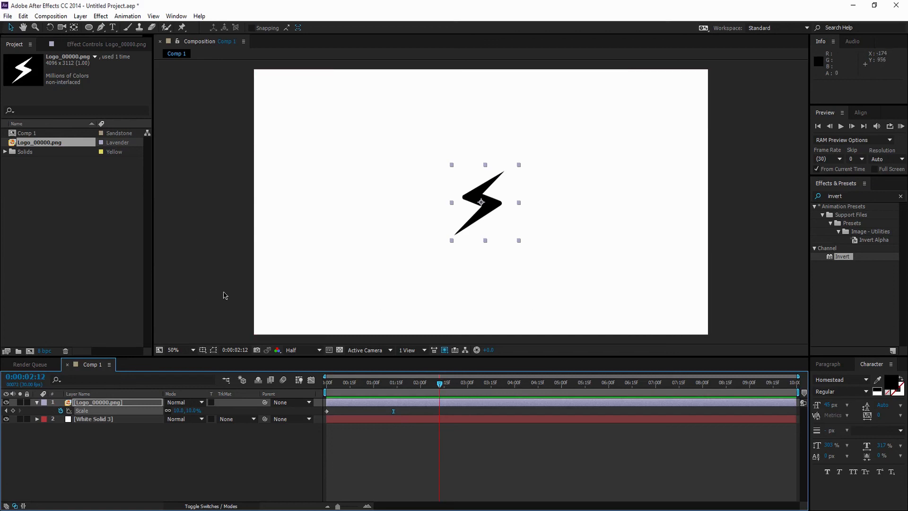